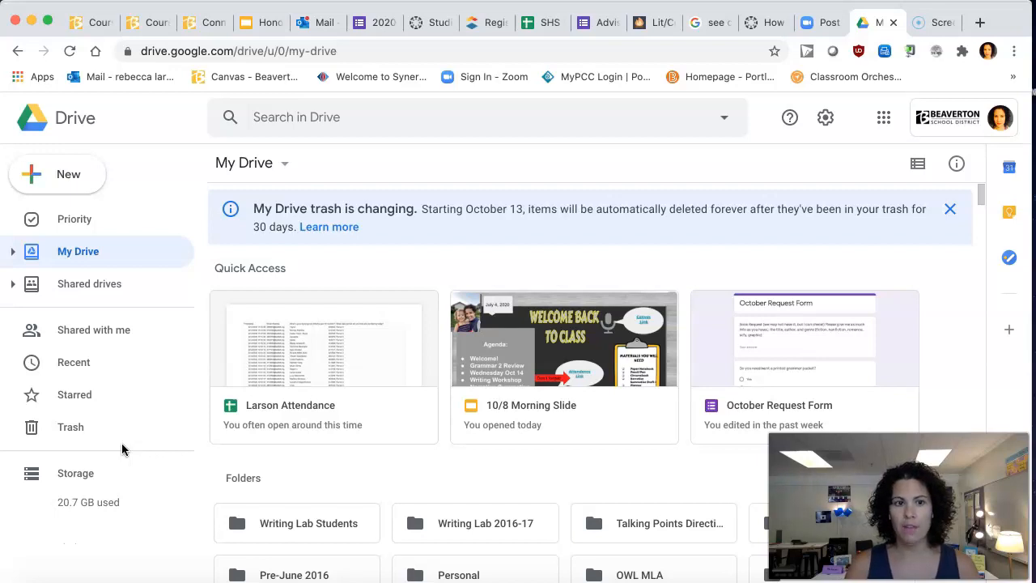
{"action": "mouse_move", "coordinate": [61, 184]}
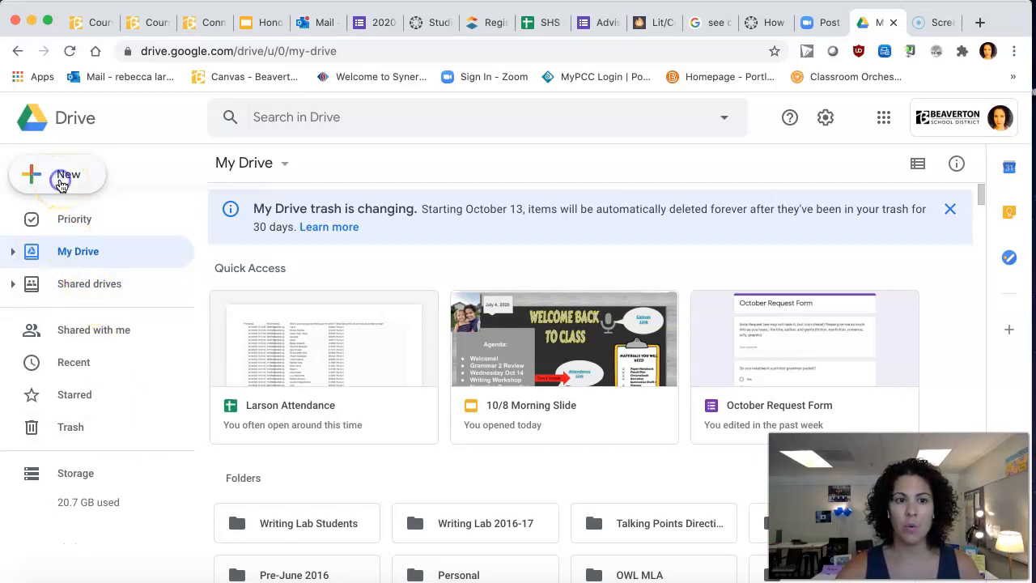
- Create a new My Drive folder named 'Honors Lit/Comp 9'
{"action": "left_click", "coordinate": [58, 174]}
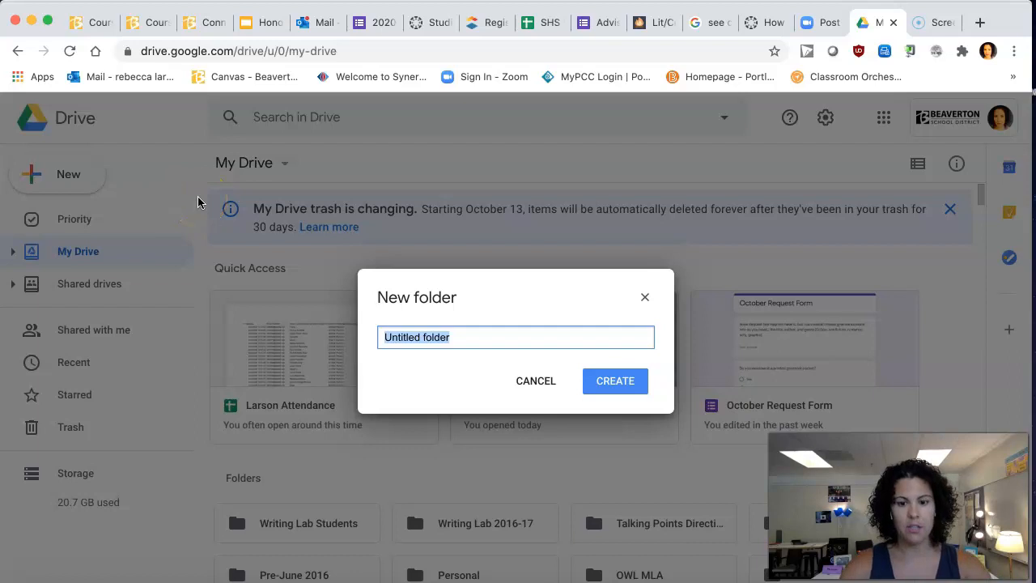
{"action": "type", "text": "Hon"}
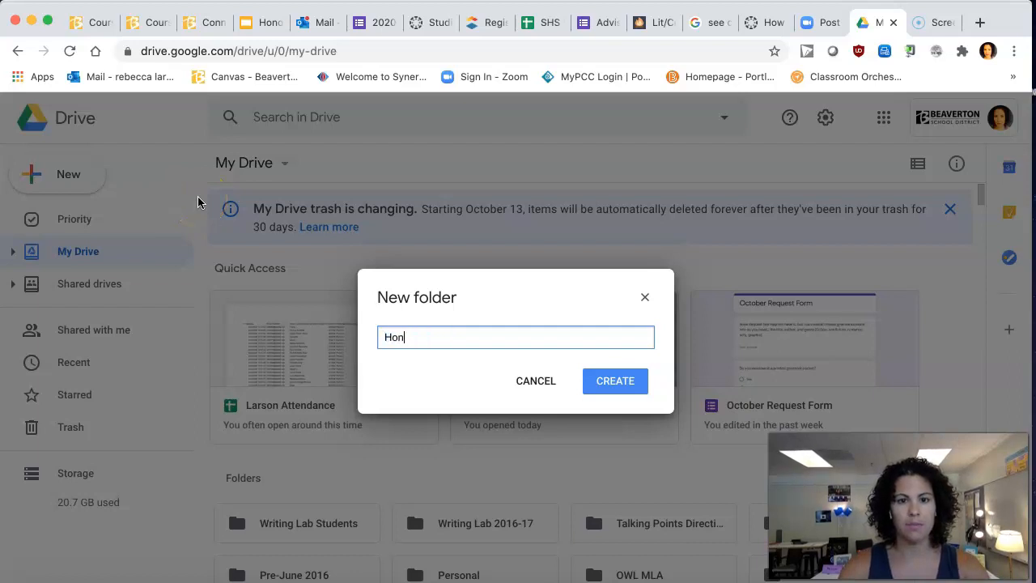
{"action": "type", "text": "ors Li"}
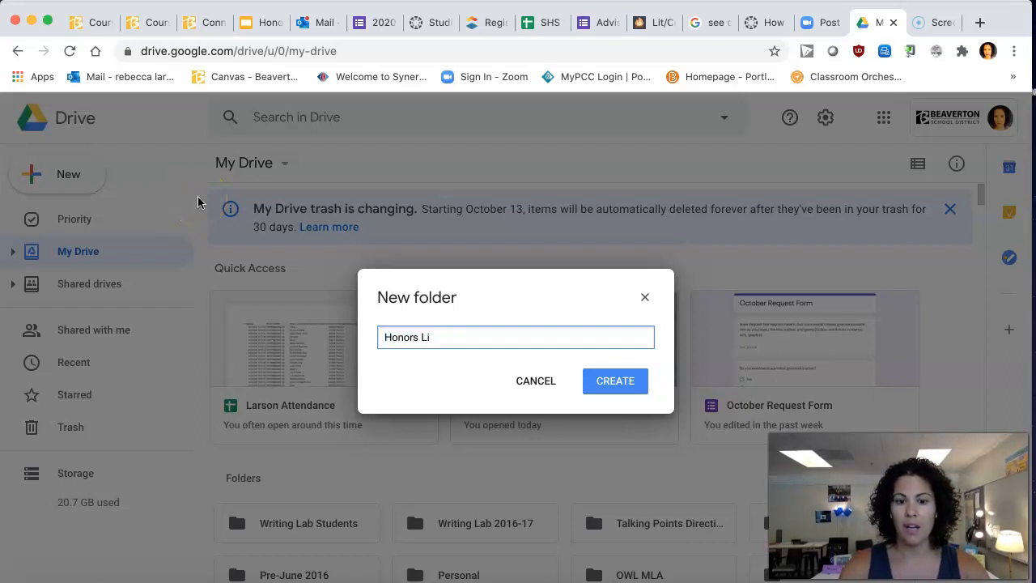
{"action": "type", "text": "t/C"}
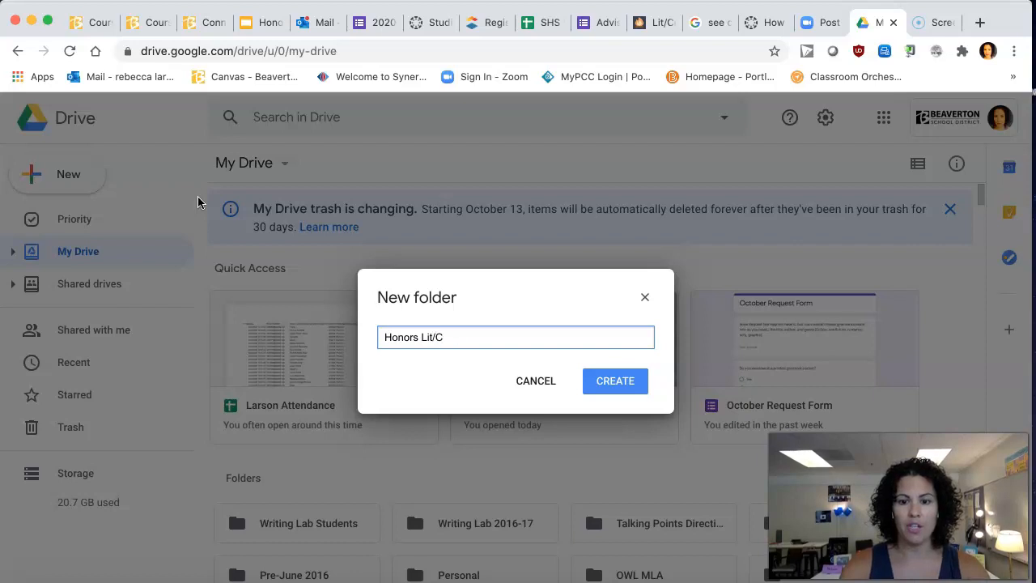
{"action": "type", "text": "omp 9"}
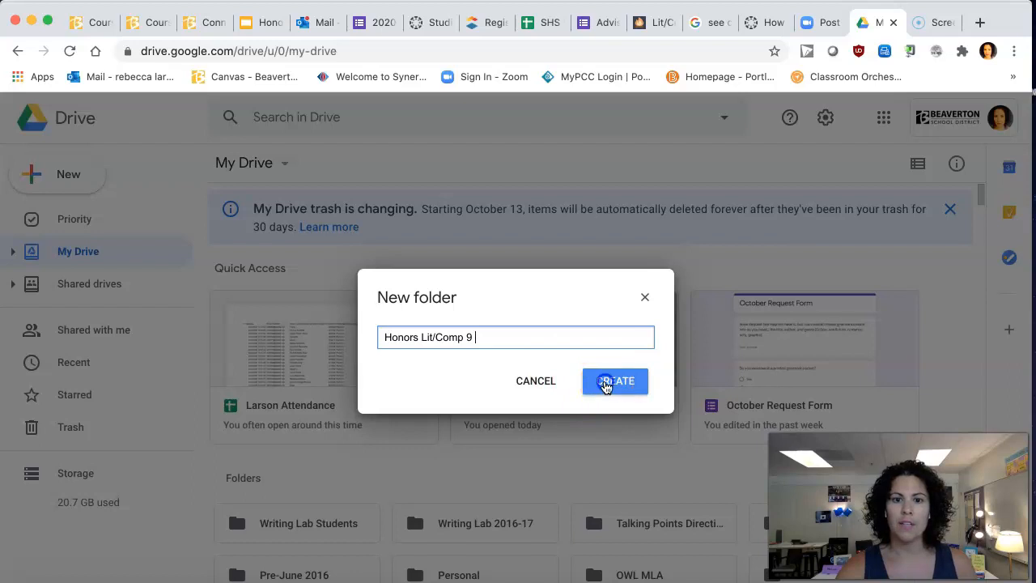
{"action": "left_click", "coordinate": [615, 381]}
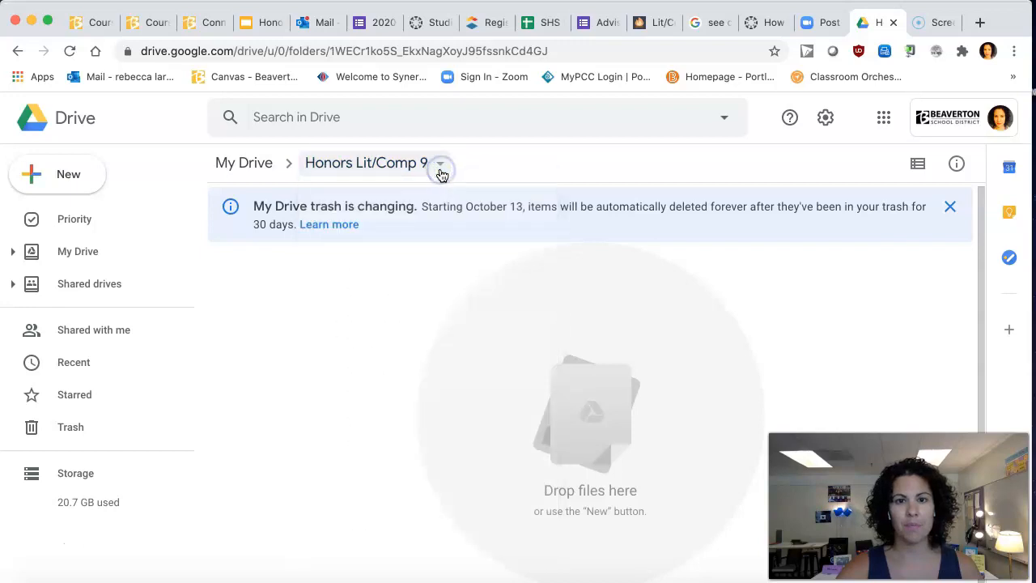
{"action": "left_click", "coordinate": [440, 163]}
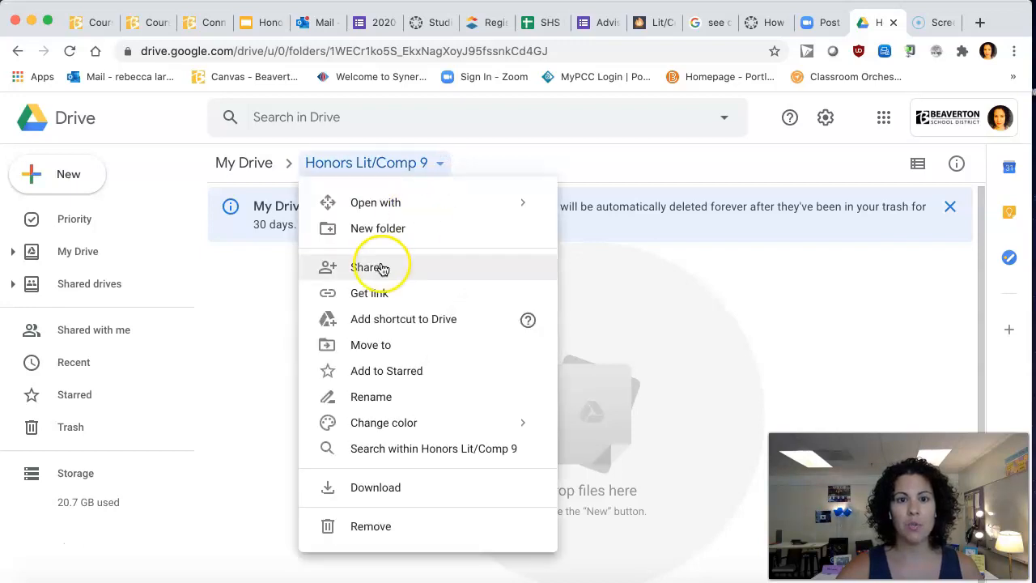
{"action": "left_click", "coordinate": [369, 267]}
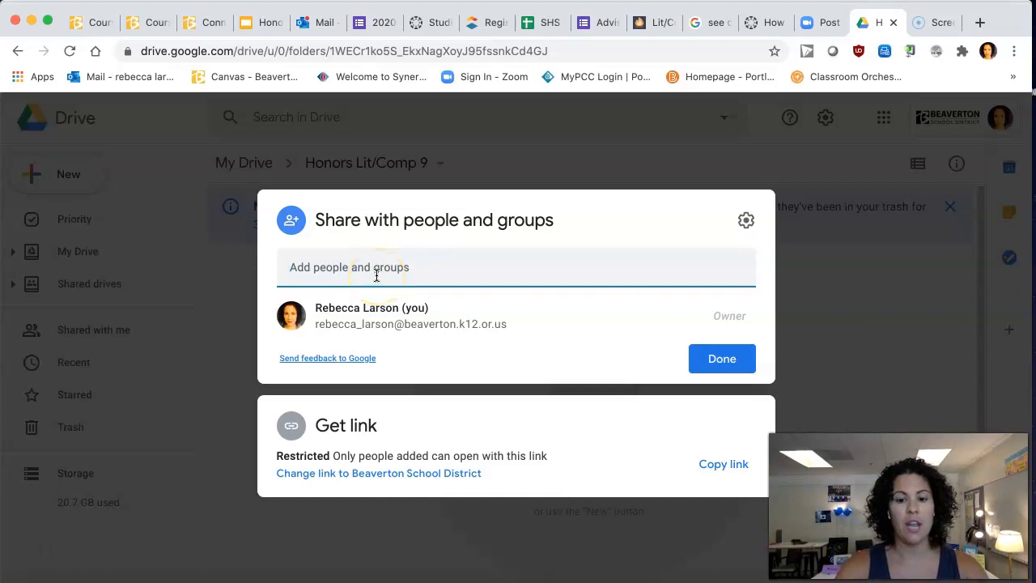
{"action": "type", "text": "Christina Burns"}
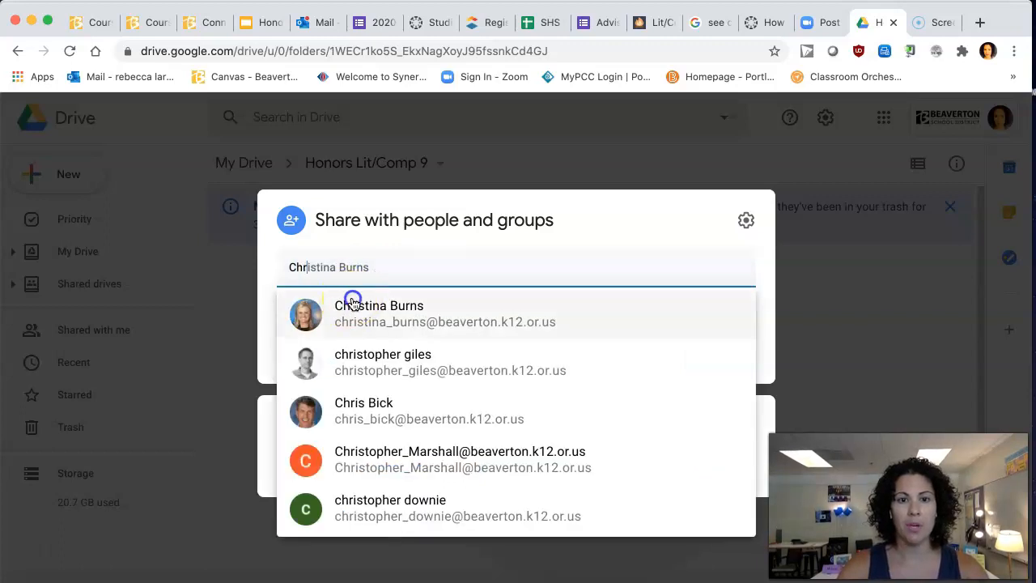
{"action": "left_click", "coordinate": [379, 313]}
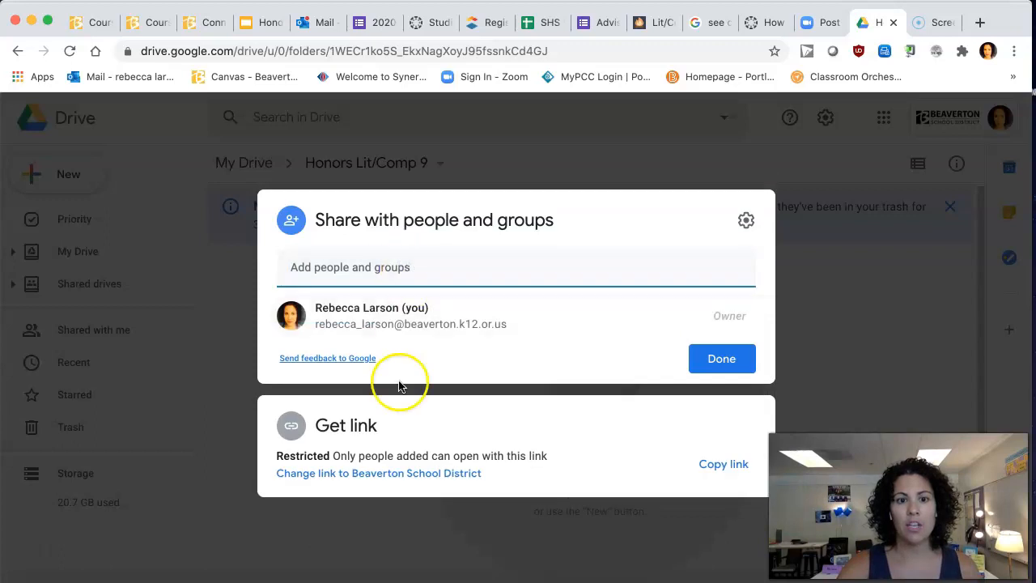
{"action": "mouse_move", "coordinate": [388, 478]}
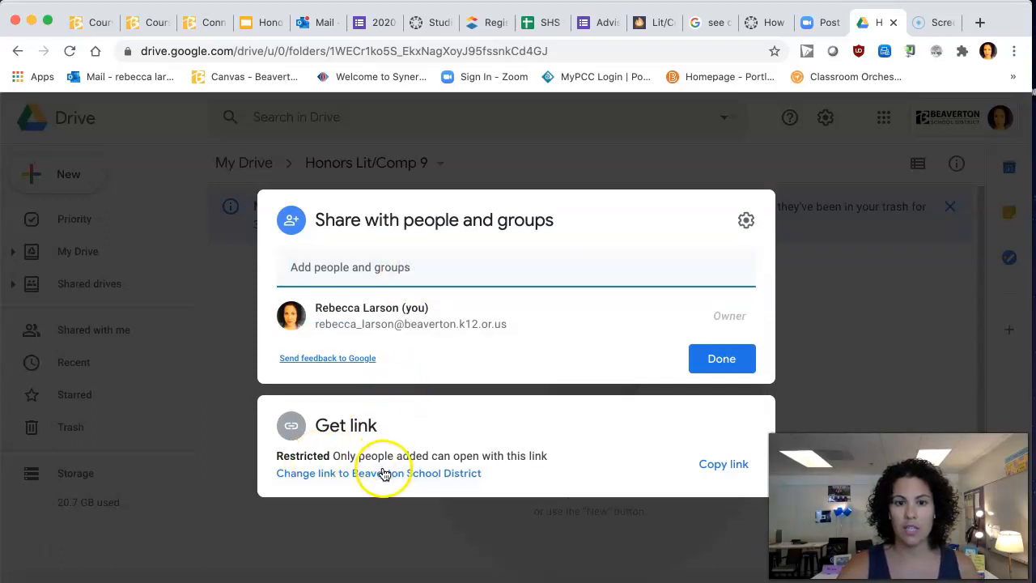
- Set link access to 'Anyone with the link' as viewer, copy the link, and finish
{"action": "left_click", "coordinate": [357, 473]}
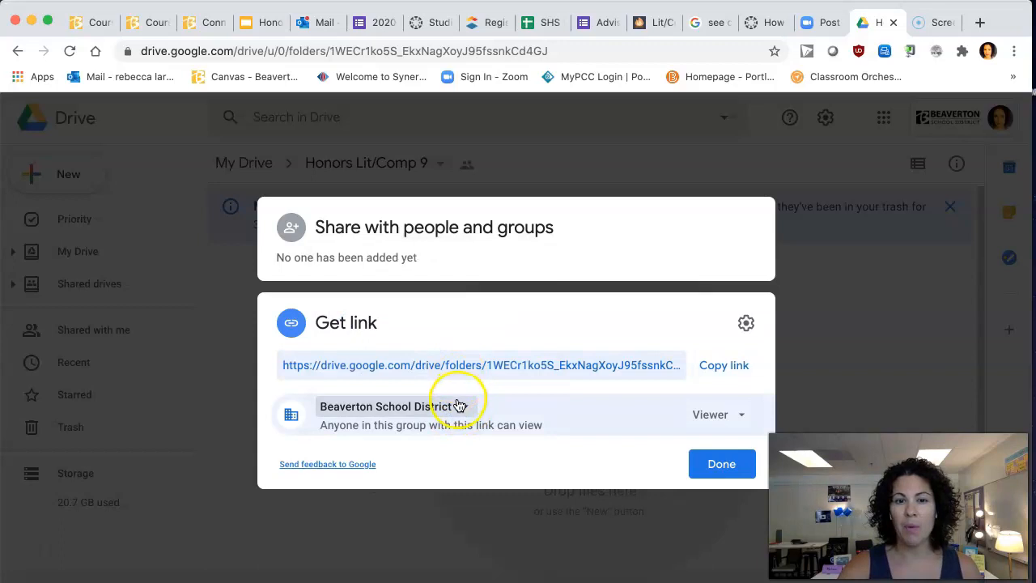
{"action": "left_click", "coordinate": [385, 406]}
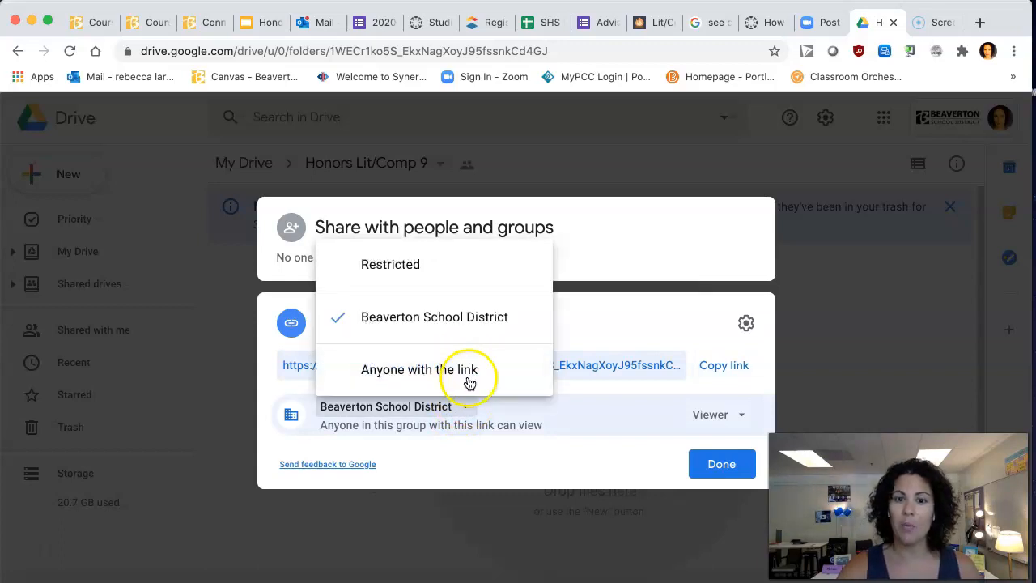
{"action": "left_click", "coordinate": [421, 369]}
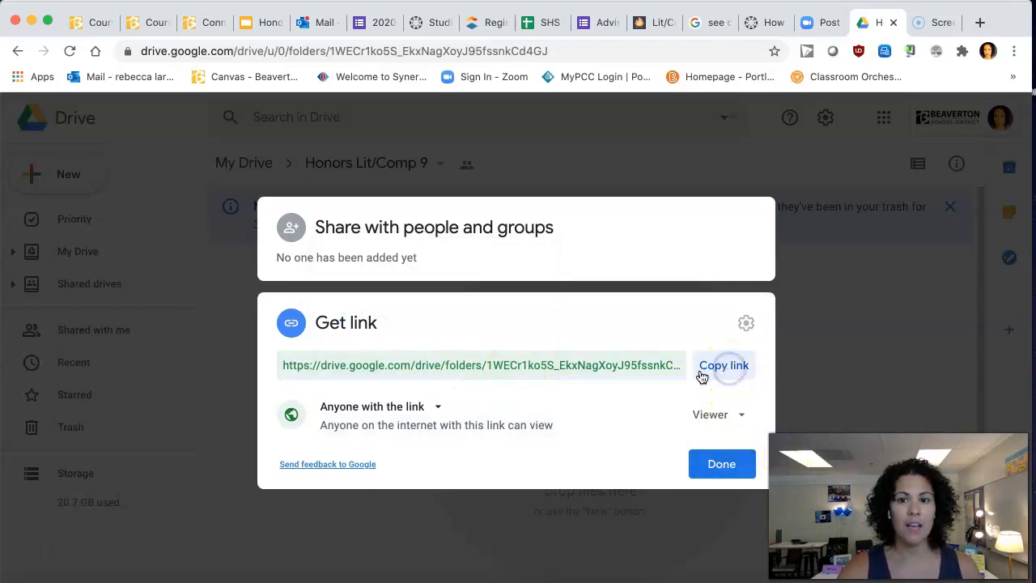
{"action": "left_click", "coordinate": [723, 365]}
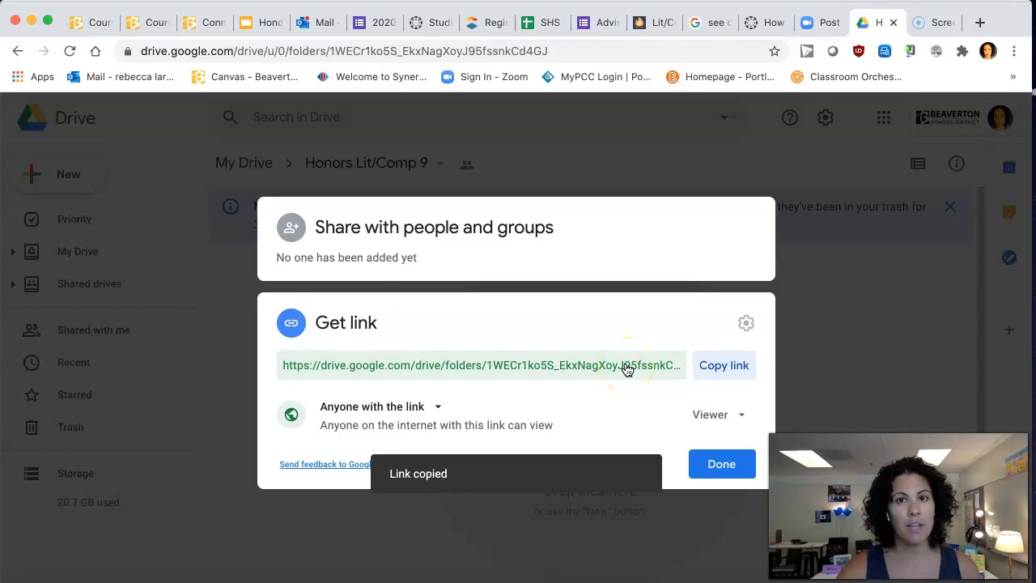
{"action": "mouse_move", "coordinate": [638, 403]}
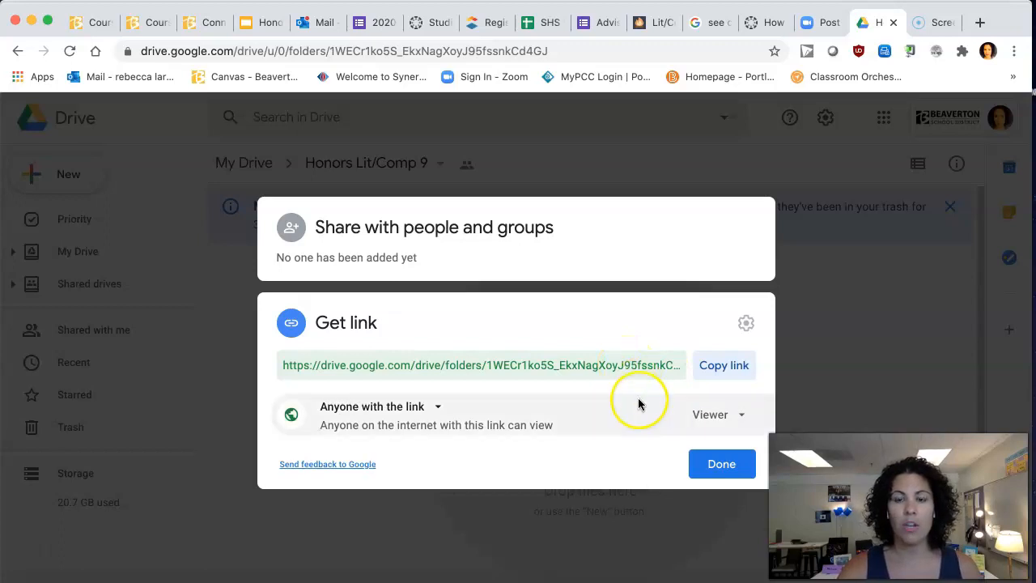
{"action": "mouse_move", "coordinate": [719, 464]}
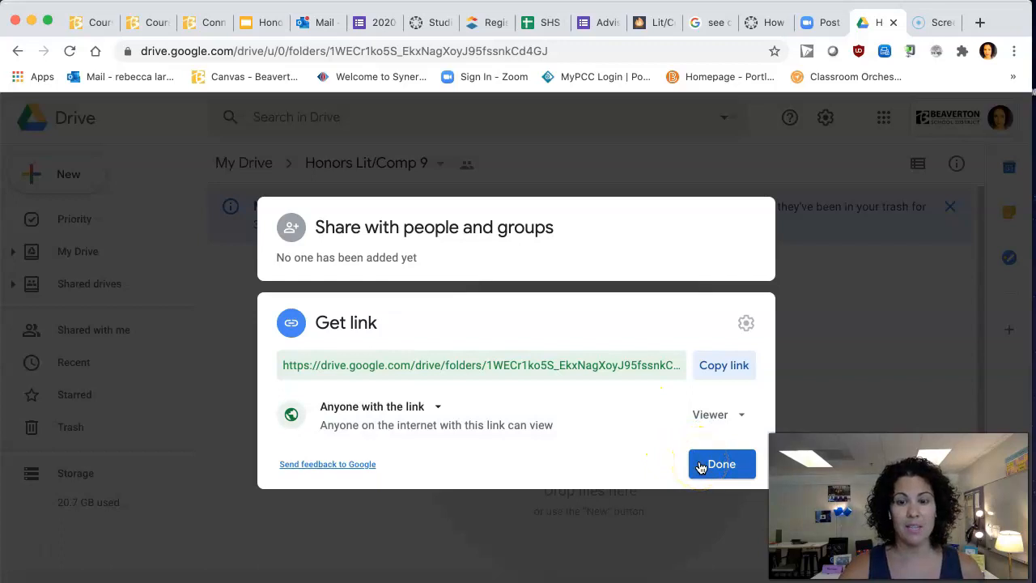
{"action": "left_click", "coordinate": [720, 464]}
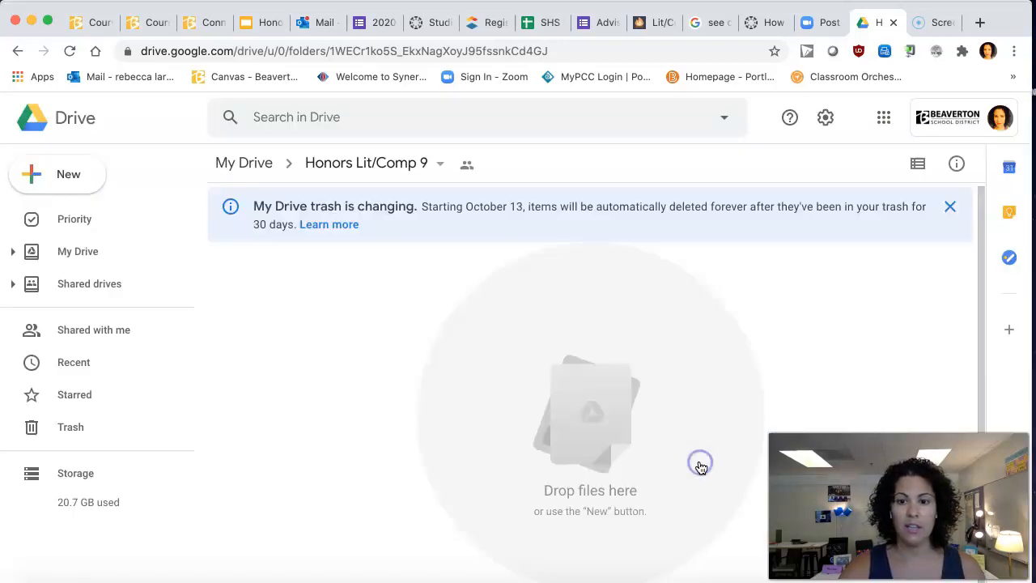
{"action": "mouse_move", "coordinate": [441, 394]}
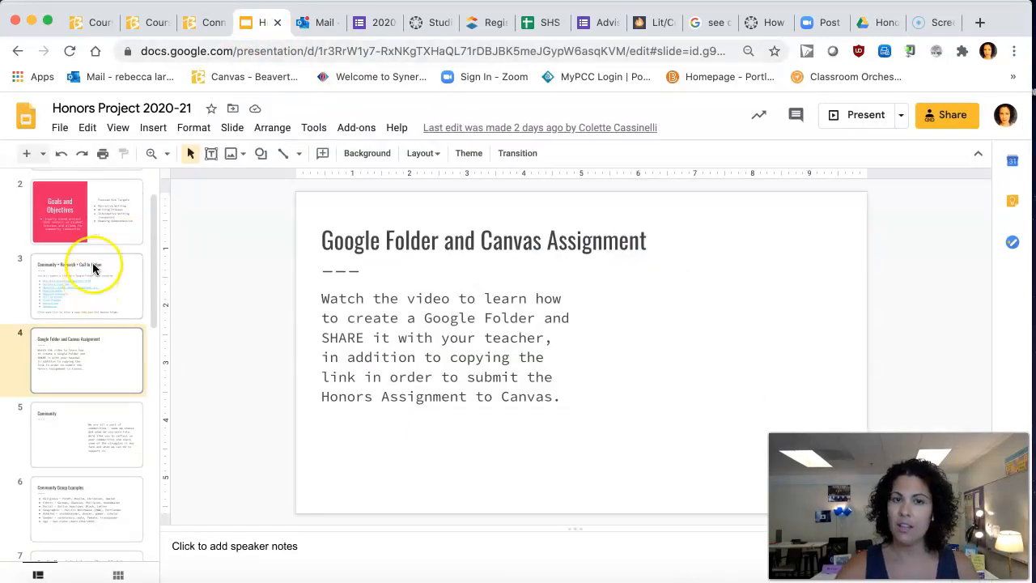
- From slide 3, open the linked Narrative Brainstorm document and make a copy
{"action": "left_click", "coordinate": [86, 284]}
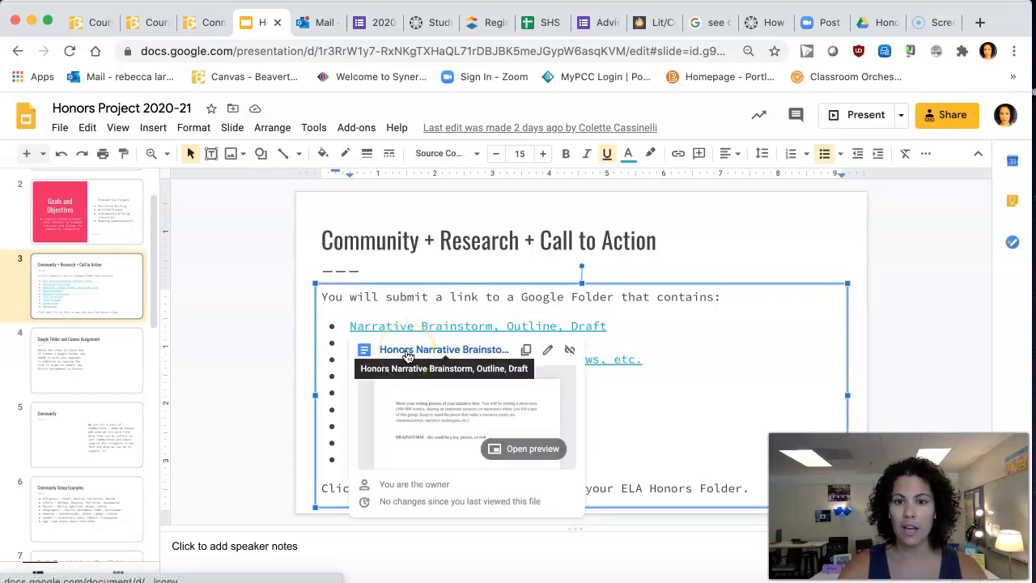
{"action": "left_click", "coordinate": [443, 349]}
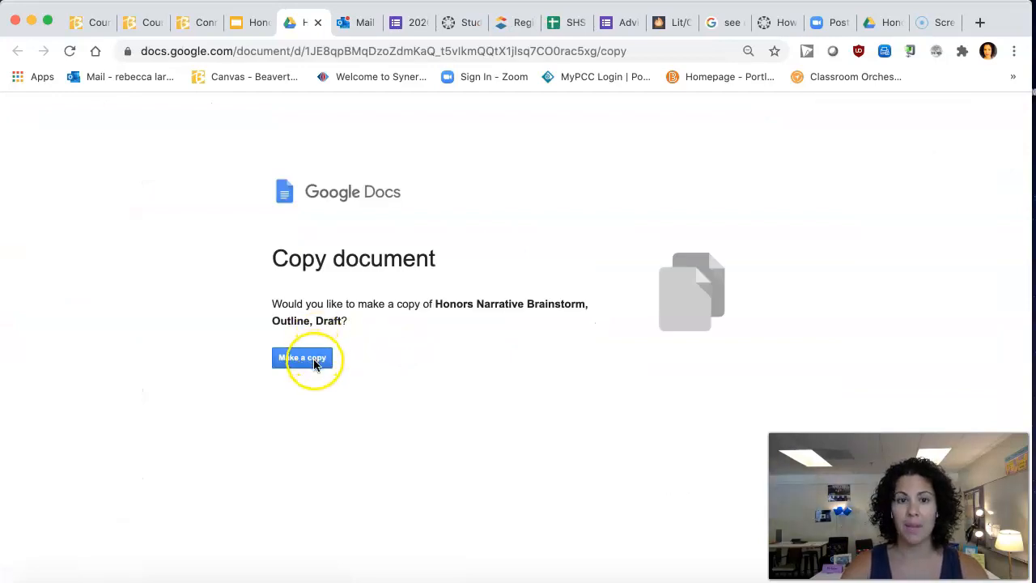
{"action": "left_click", "coordinate": [302, 357]}
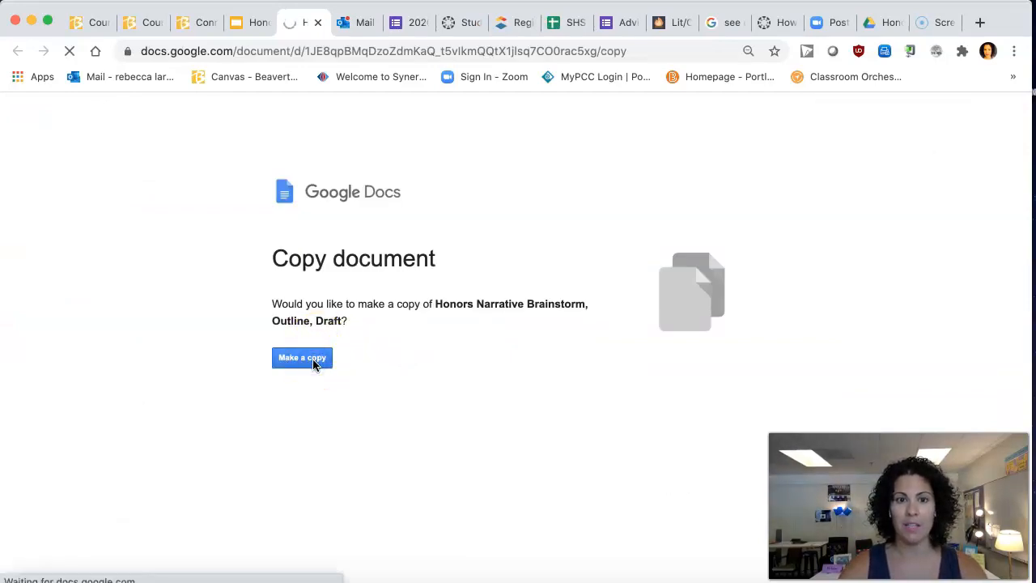
{"action": "left_click", "coordinate": [302, 356]}
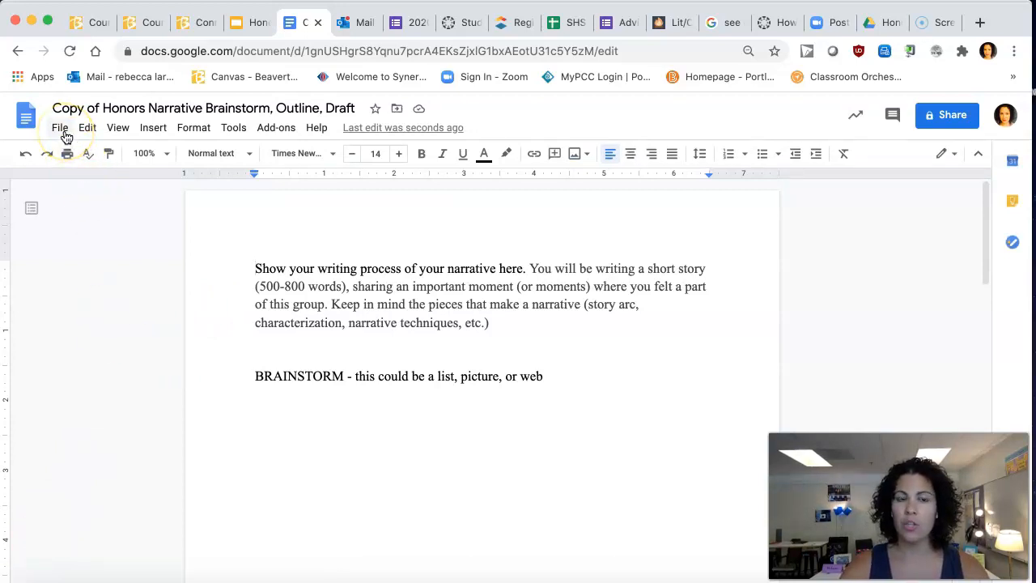
- Move the copied document into Honors Lit/Comp 9, confirming the access change
{"action": "left_click", "coordinate": [59, 127]}
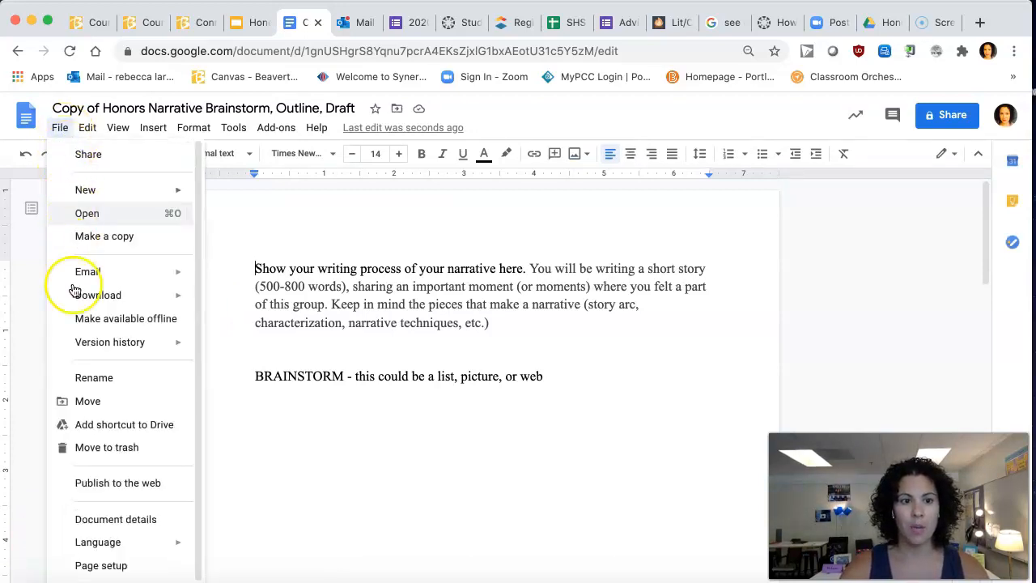
{"action": "mouse_move", "coordinate": [87, 401]}
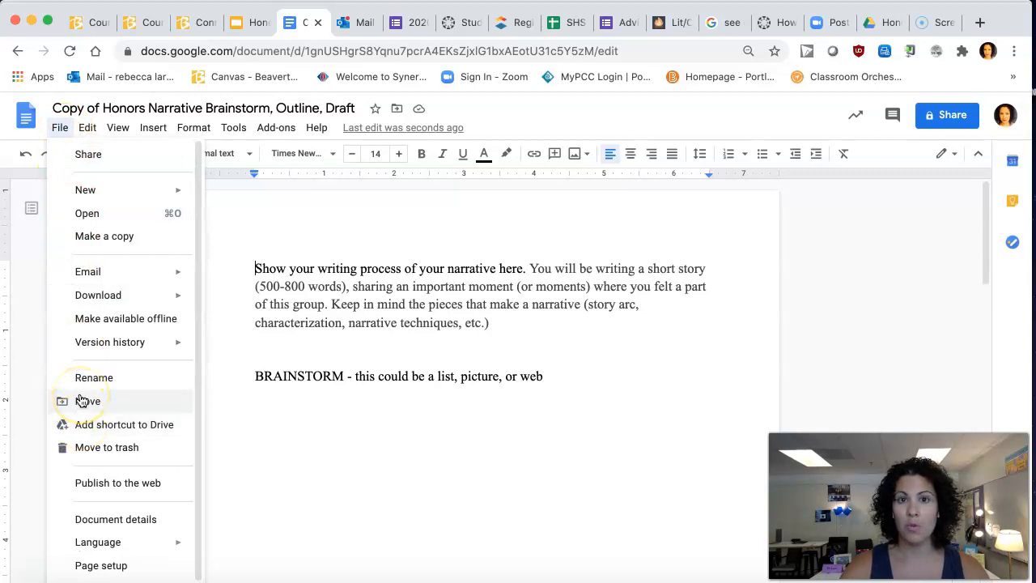
{"action": "left_click", "coordinate": [87, 400]}
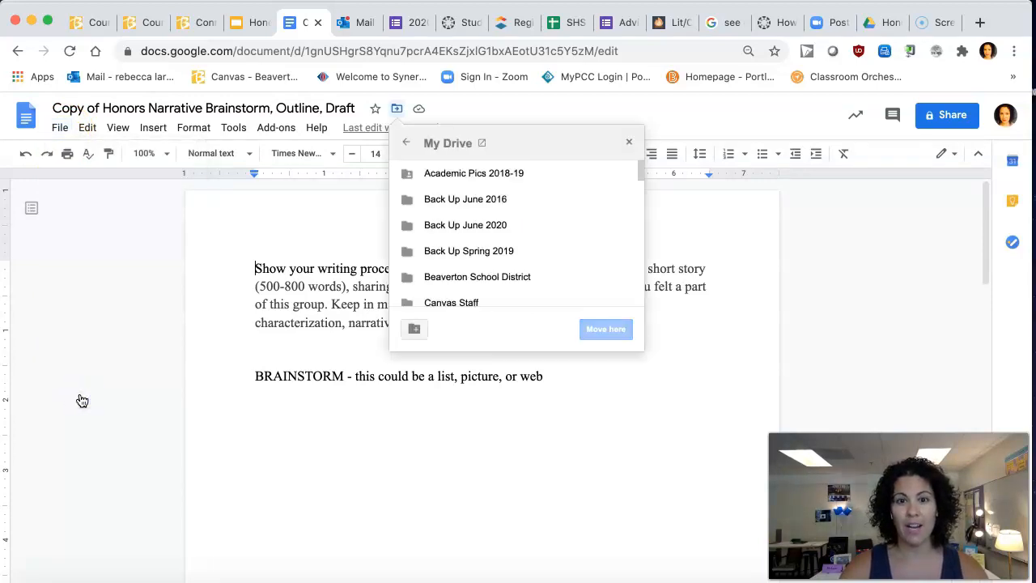
{"action": "scroll", "scroll_direction": "down", "scroll_amount": 3}
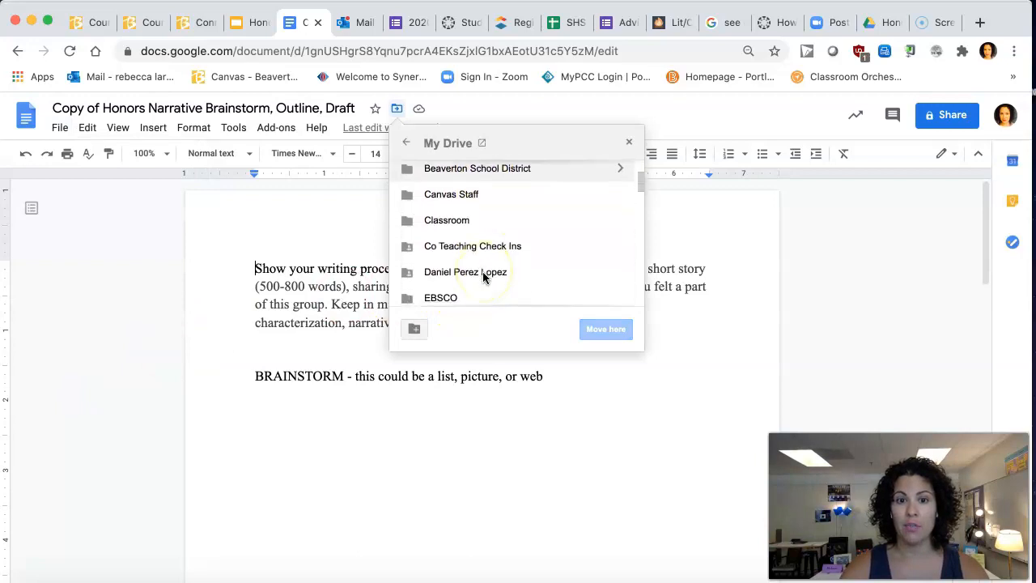
{"action": "scroll", "scroll_direction": "down", "scroll_amount": 3}
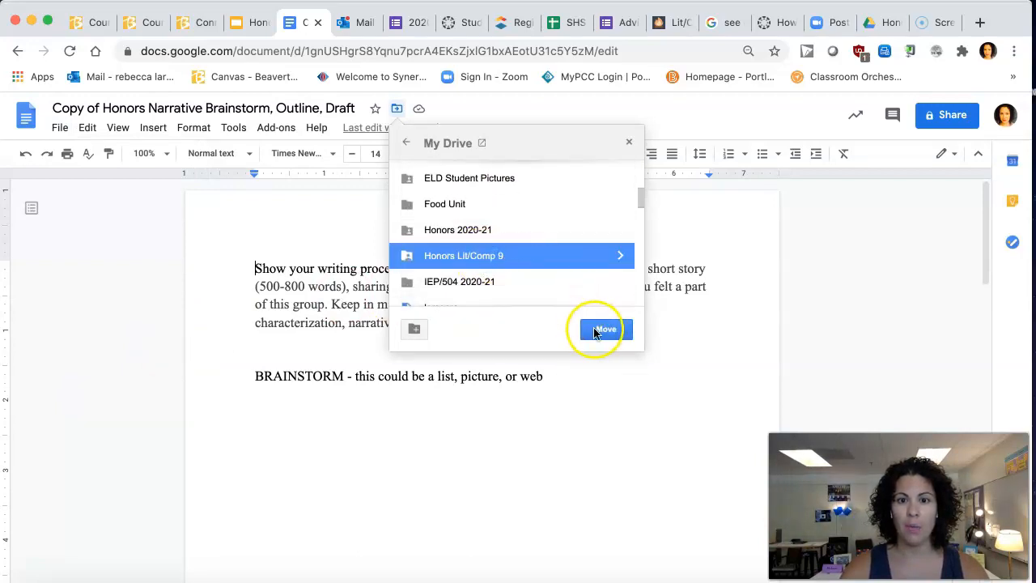
{"action": "left_click", "coordinate": [605, 329]}
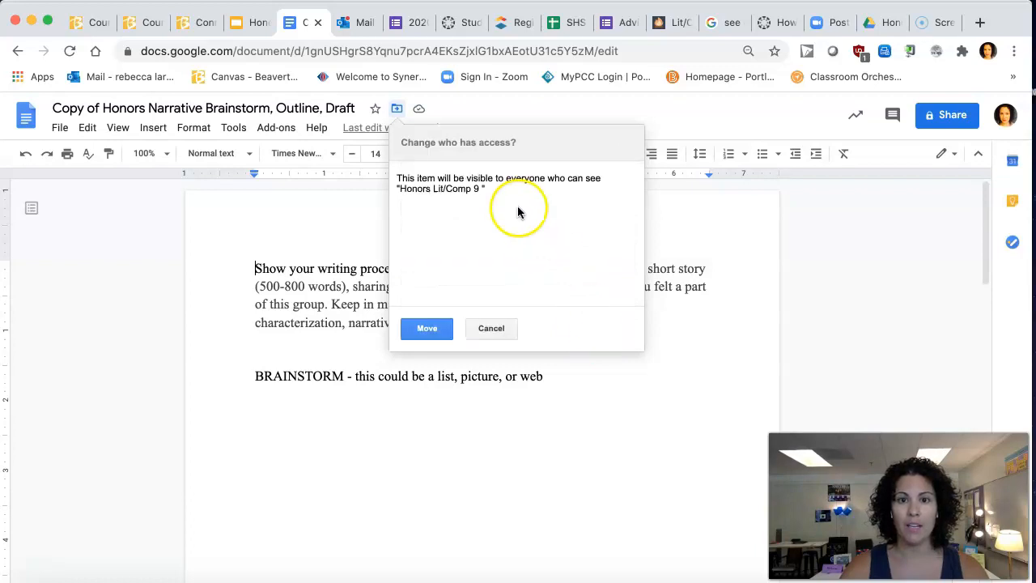
{"action": "mouse_move", "coordinate": [506, 200]}
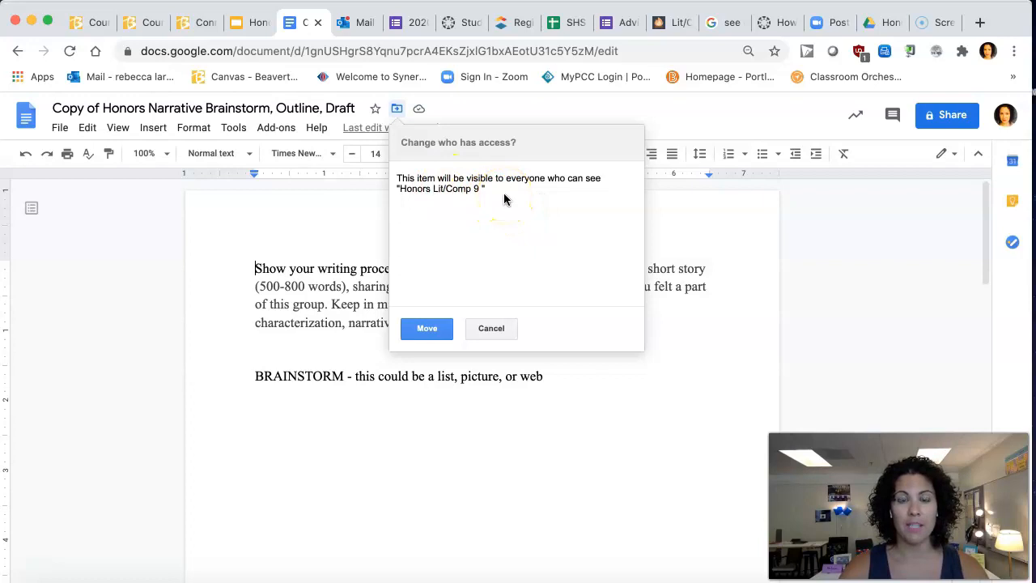
{"action": "left_click", "coordinate": [426, 328]}
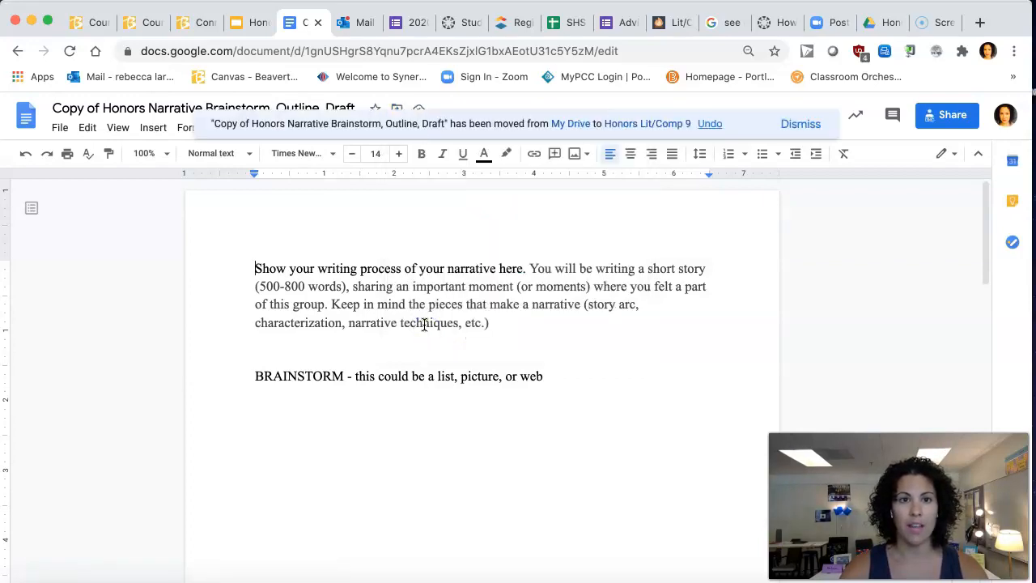
{"action": "mouse_move", "coordinate": [259, 39]}
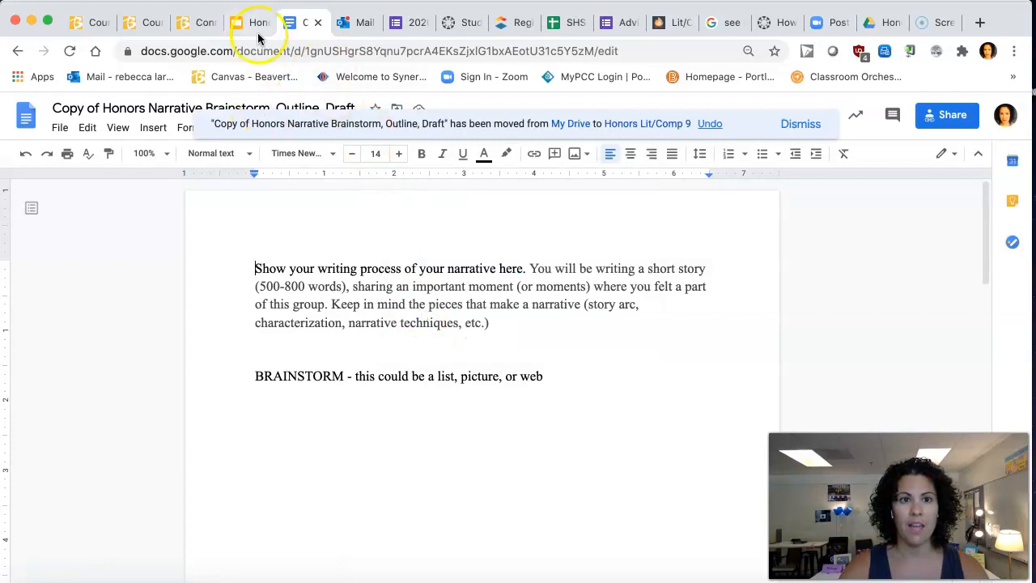
- Switch to the Honors Project Slides tab, then to the Drive folder tab
{"action": "left_click", "coordinate": [247, 21]}
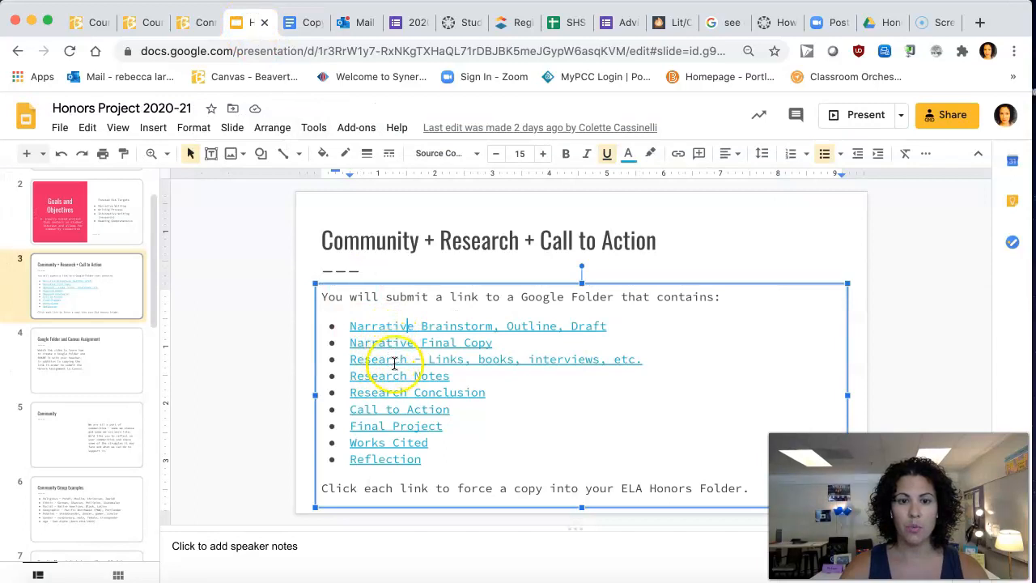
{"action": "mouse_move", "coordinate": [425, 441]}
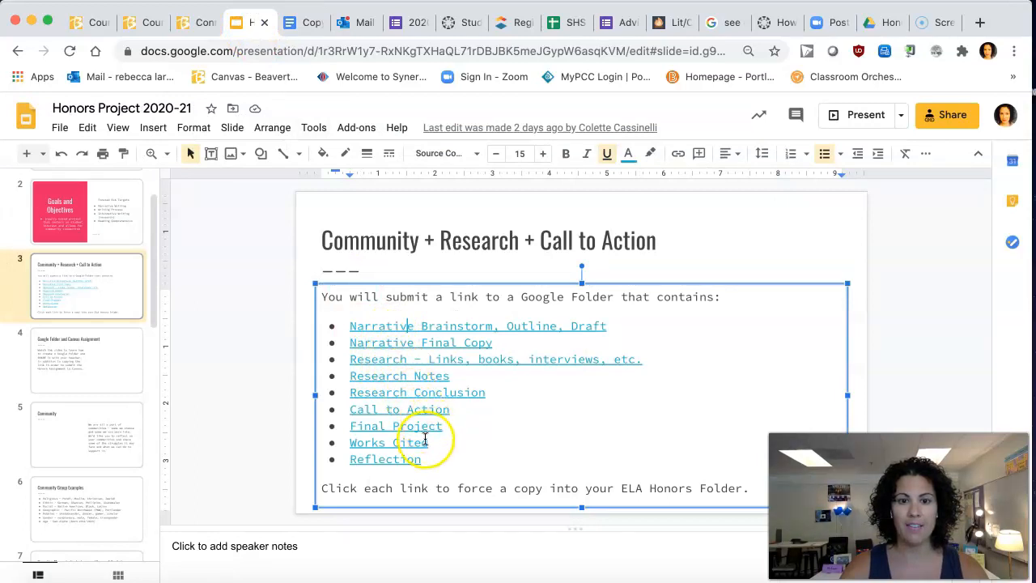
{"action": "mouse_move", "coordinate": [317, 35]}
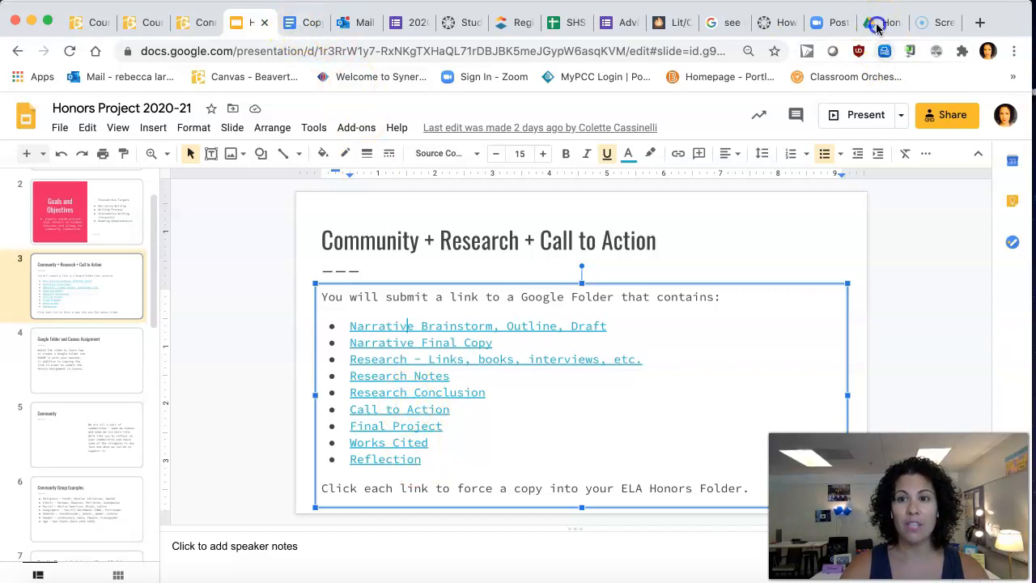
{"action": "left_click", "coordinate": [882, 22]}
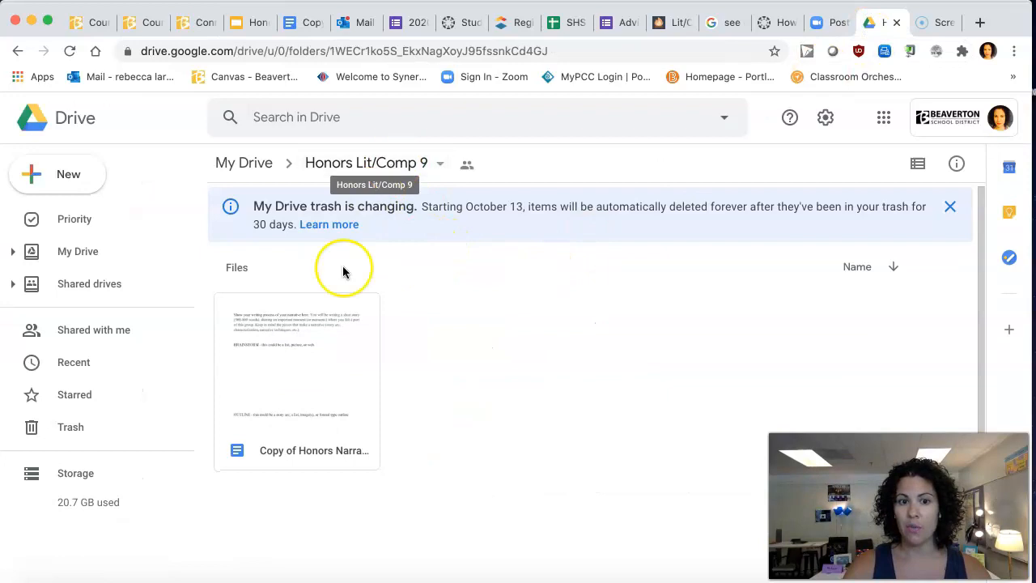
{"action": "mouse_move", "coordinate": [662, 327]}
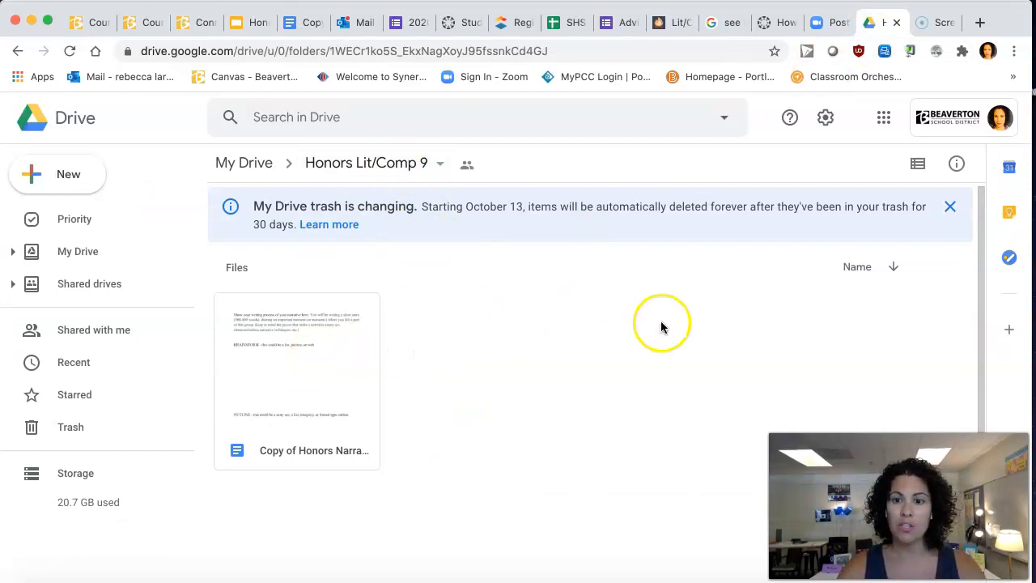
{"action": "mouse_move", "coordinate": [535, 476]}
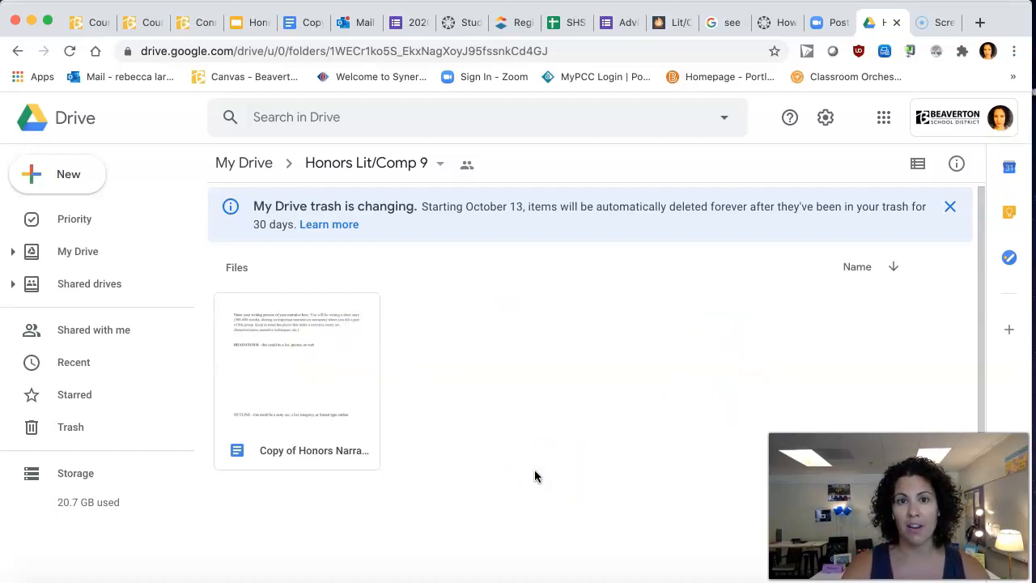
{"action": "mouse_move", "coordinate": [36, 550]}
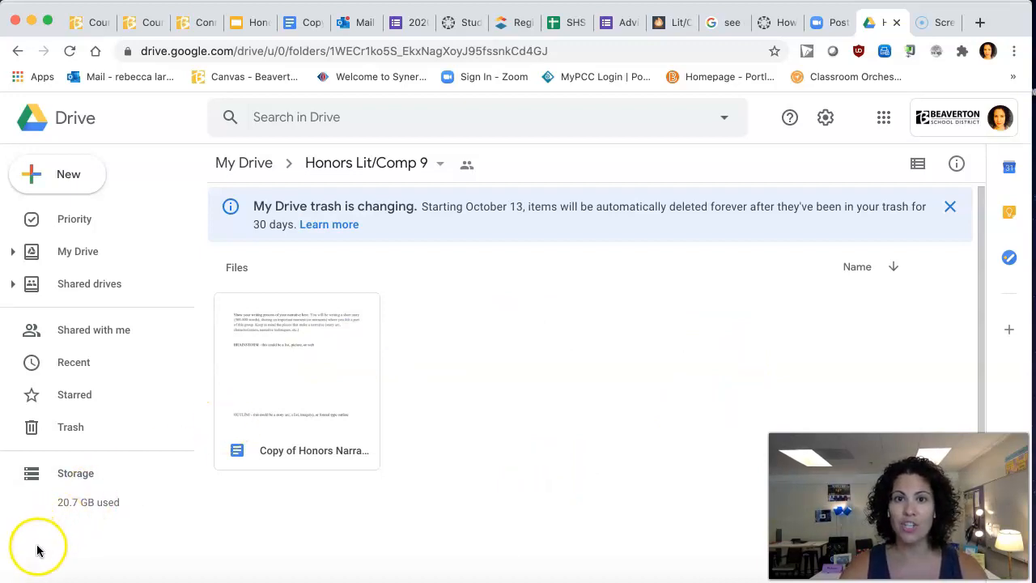
{"action": "mouse_move", "coordinate": [38, 557]}
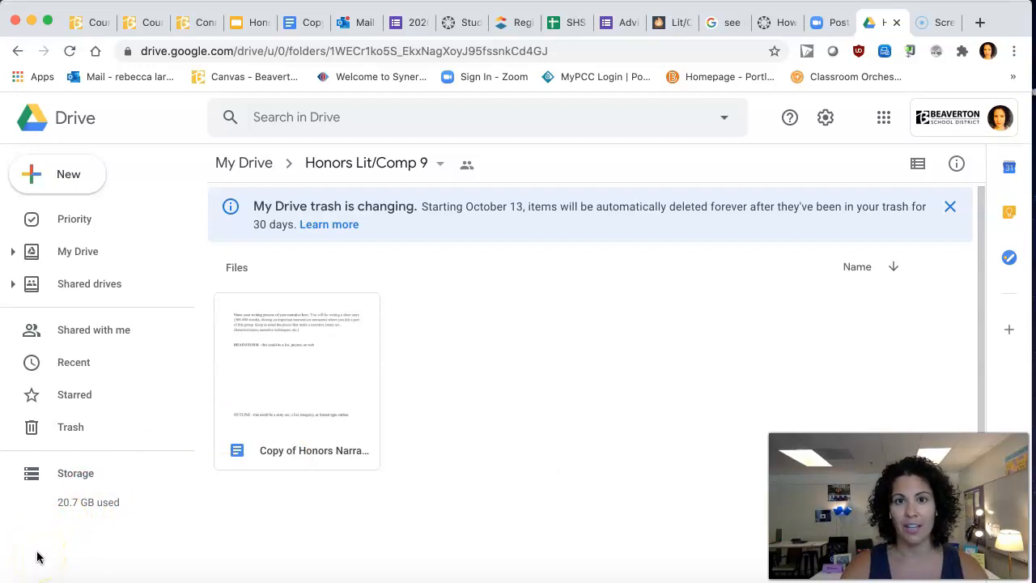